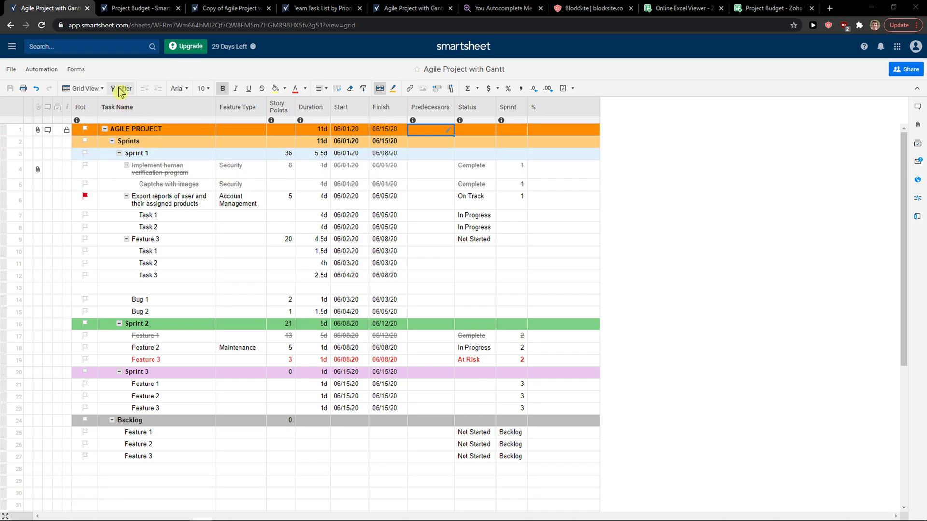
pyautogui.moveTo(122, 88)
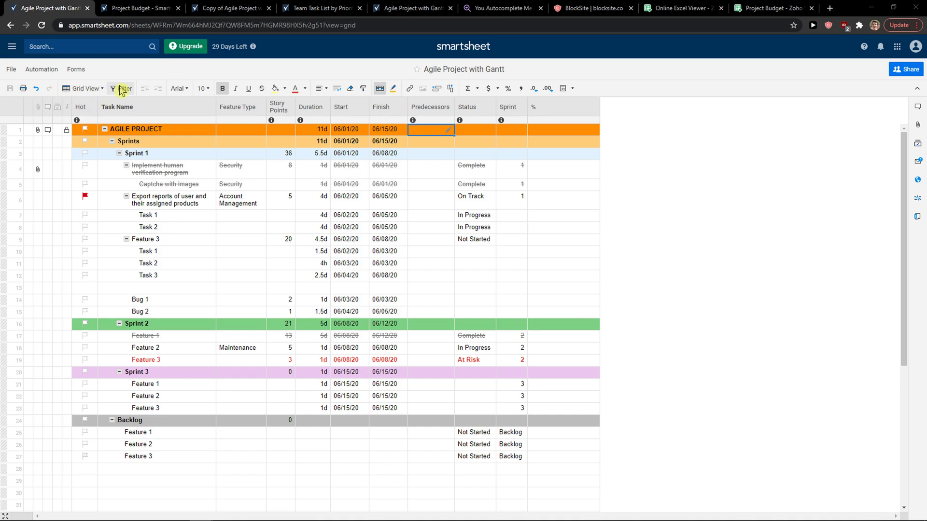
# - Create a filter named Filter1 with Task Name 'is one of' Feature 1 and Feature 2
pyautogui.click(121, 87)
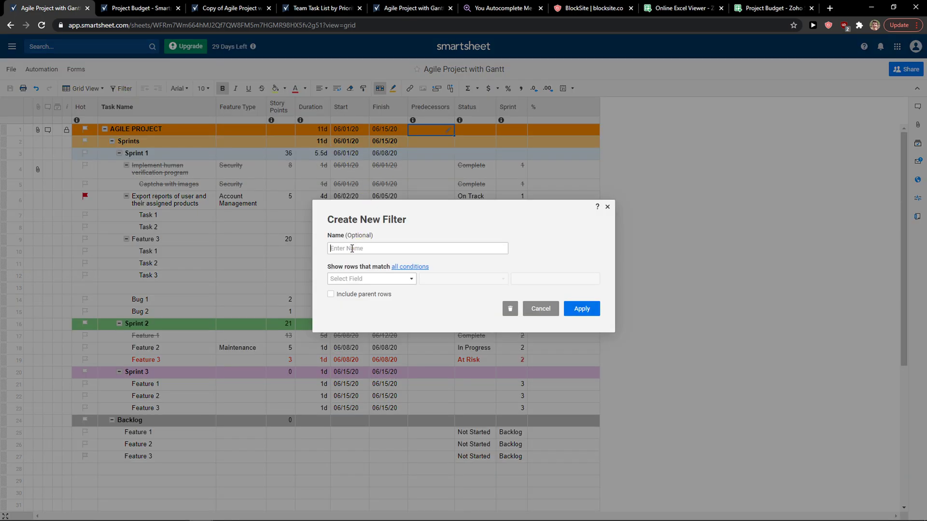
pyautogui.click(417, 247)
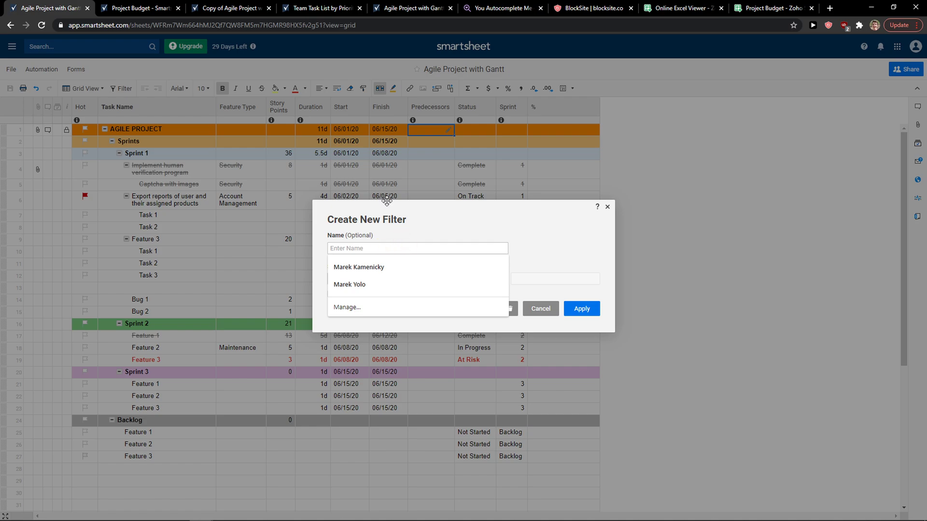
pyautogui.write('Filter1')
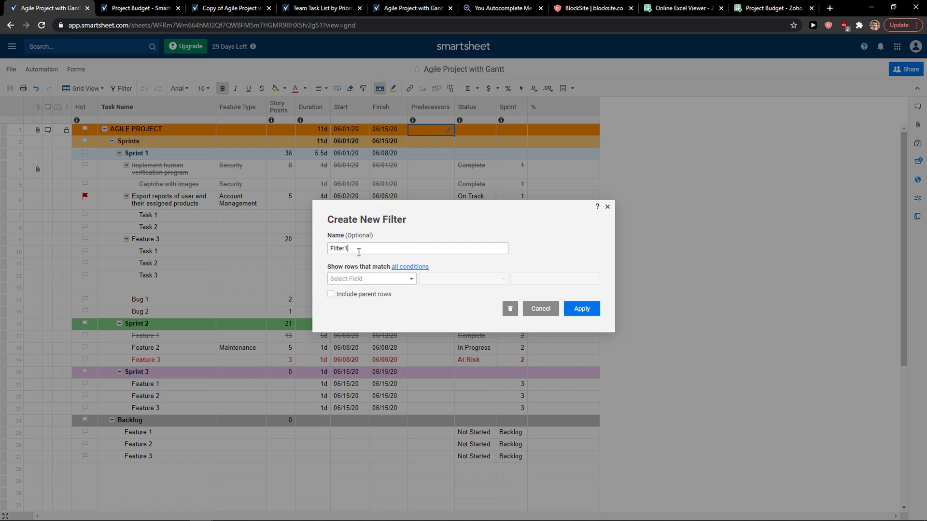
pyautogui.click(370, 278)
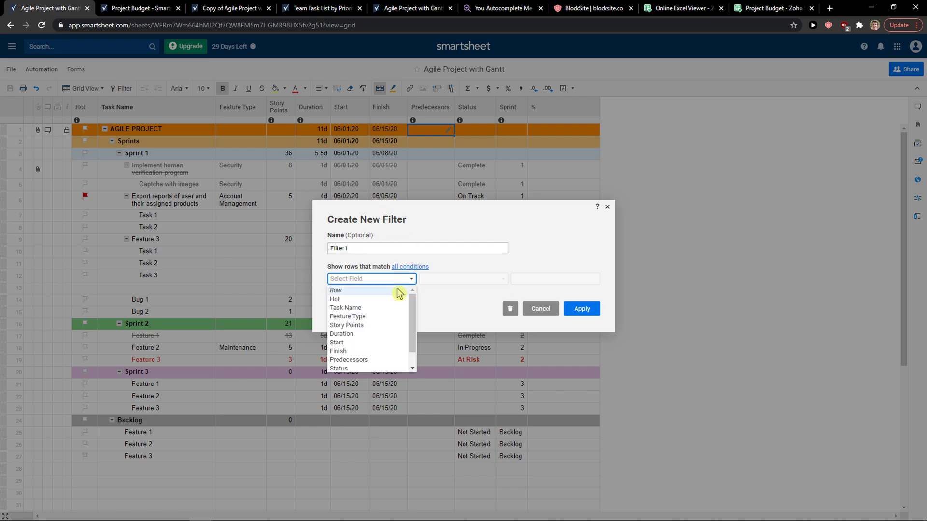
pyautogui.moveTo(381, 310)
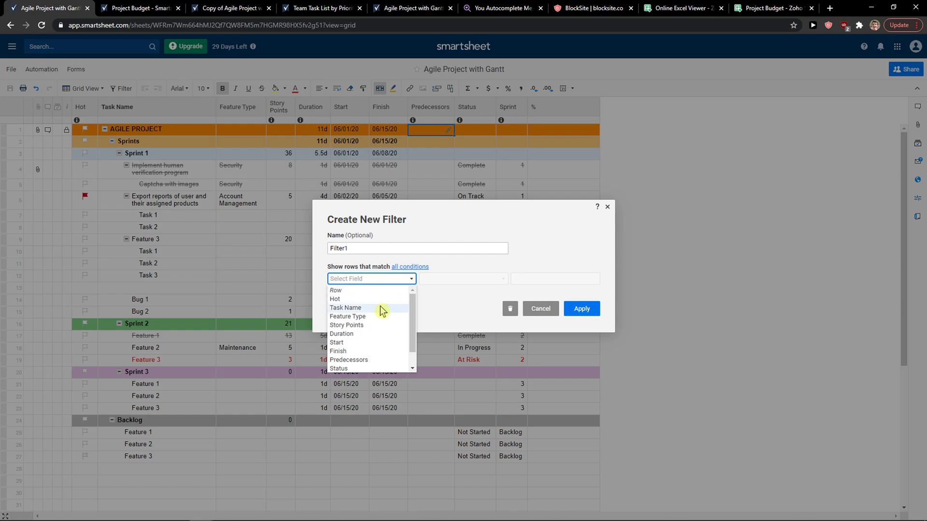
pyautogui.click(345, 308)
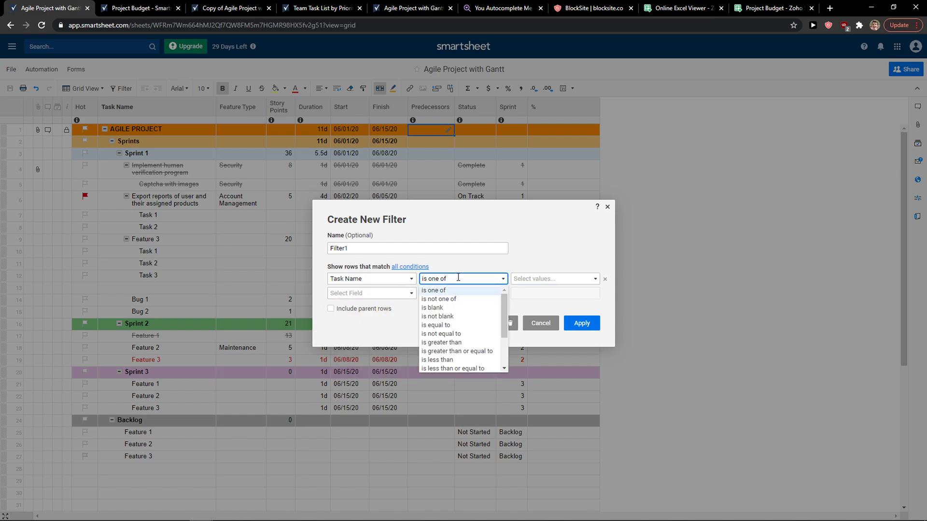
pyautogui.click(552, 278)
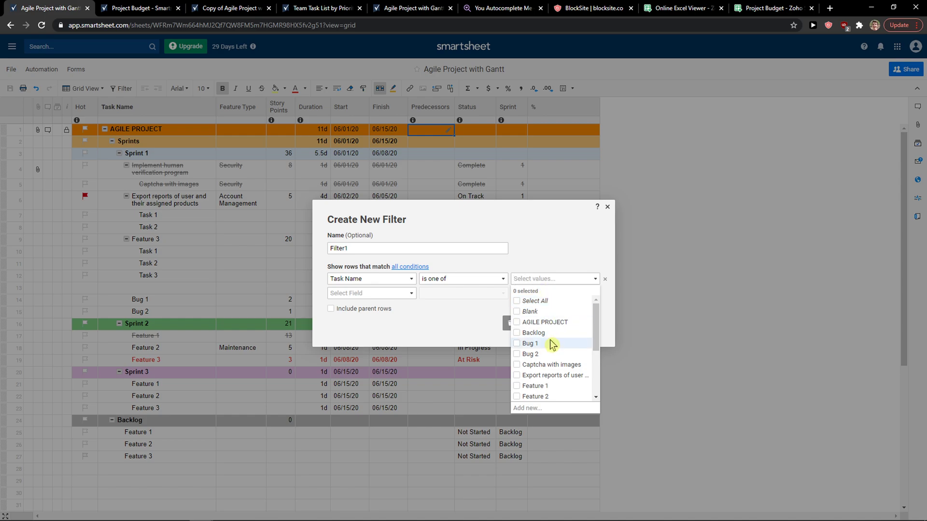
pyautogui.click(517, 342)
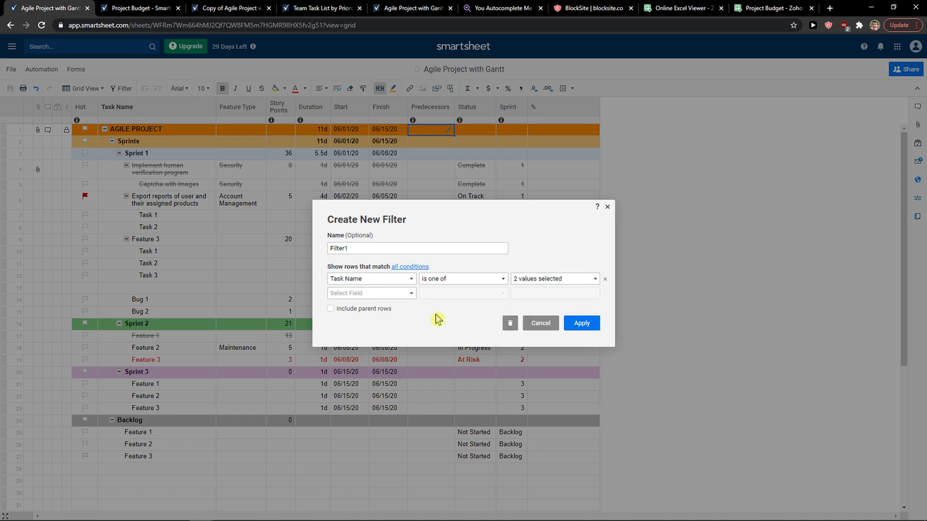
# - Apply Filter1 so only the six Feature 1 and Feature 2 rows of 27 show
pyautogui.click(581, 323)
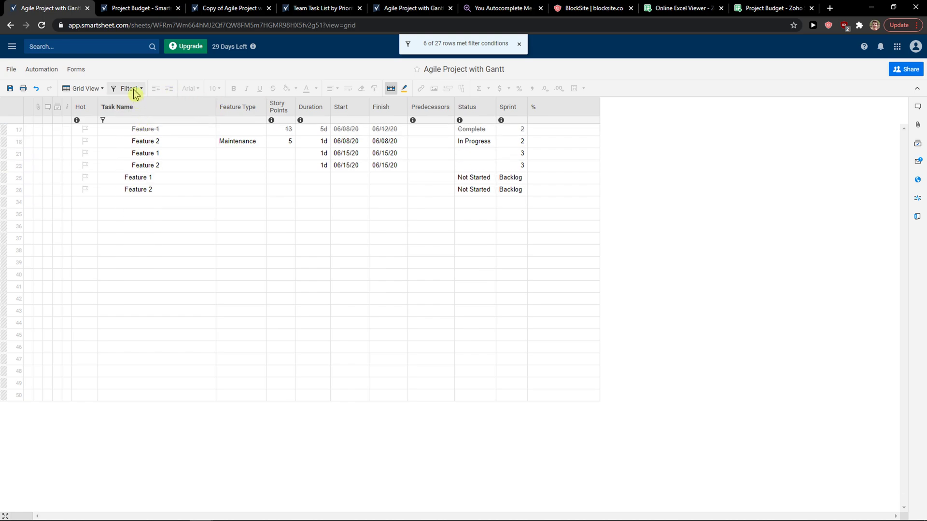
pyautogui.click(141, 88)
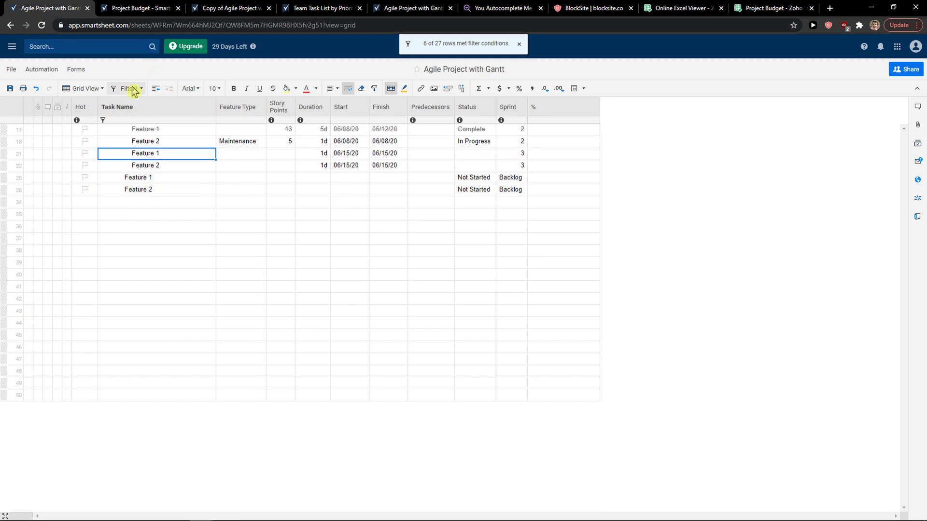
# - Choose Filter Off to show all 27 rows of the Agile Project sheet again
pyautogui.click(129, 88)
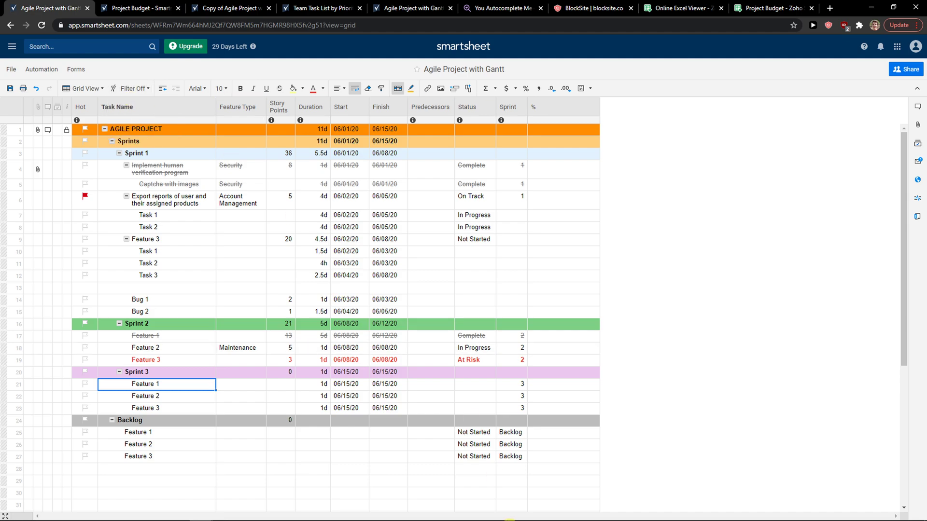
pyautogui.click(18, 409)
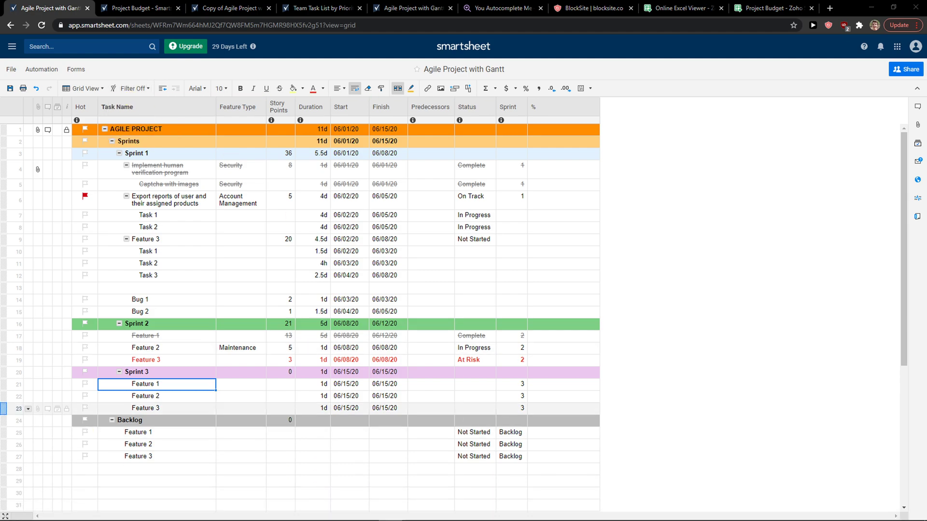